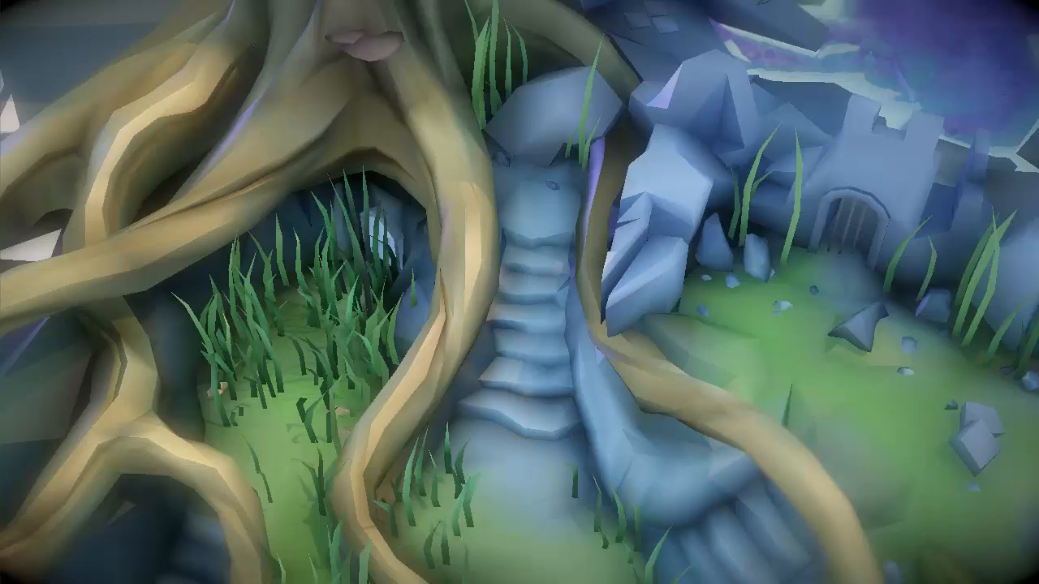
mouse_move(721, 430)
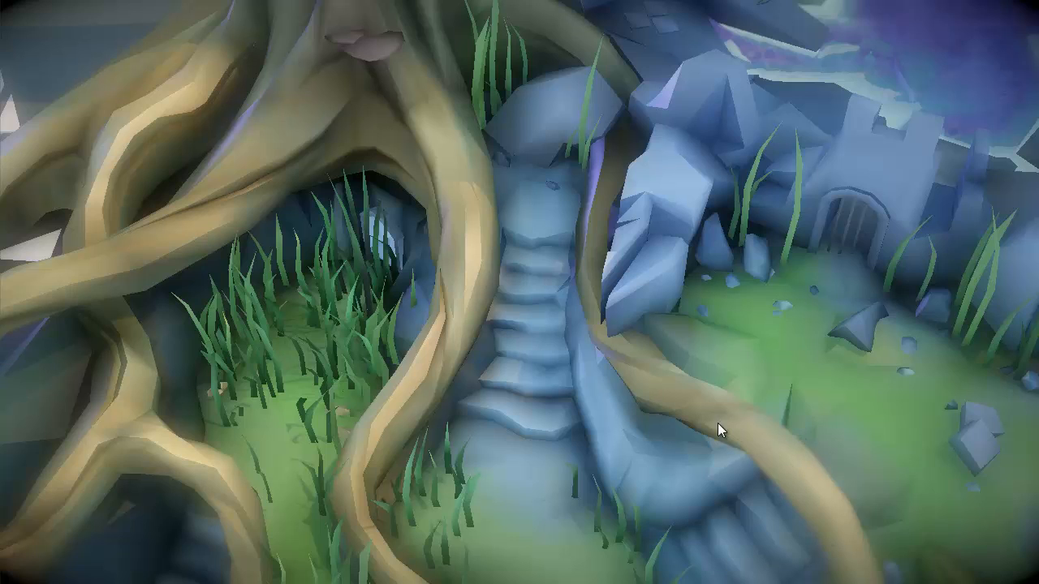
mouse_move(721, 432)
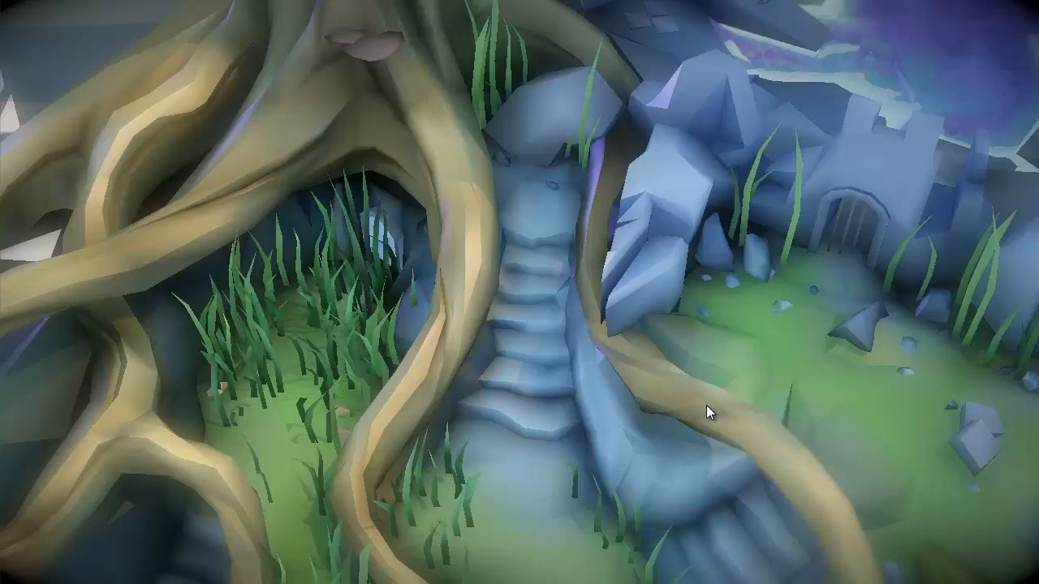
mouse_move(690, 412)
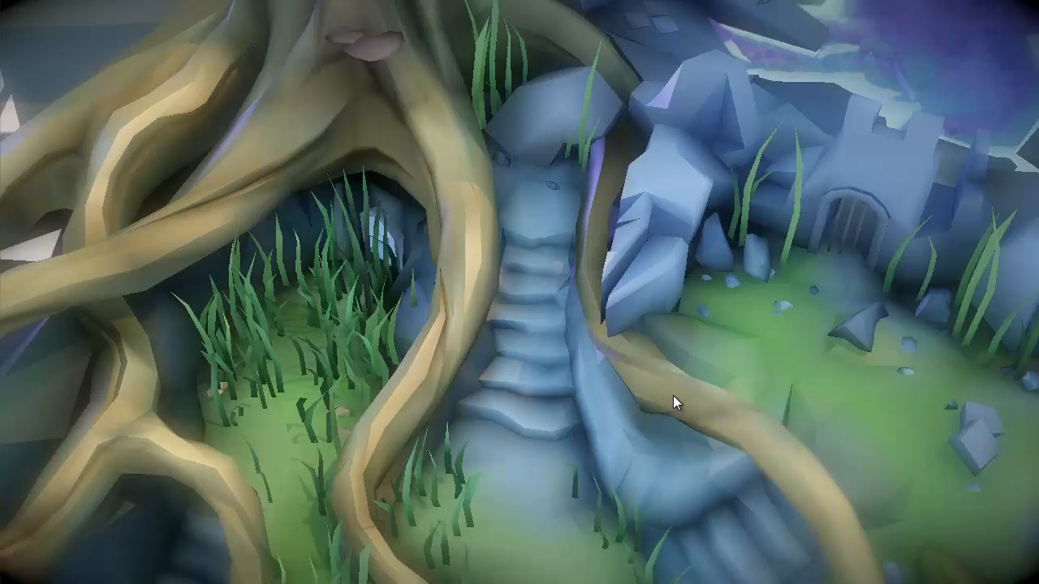
mouse_move(660, 386)
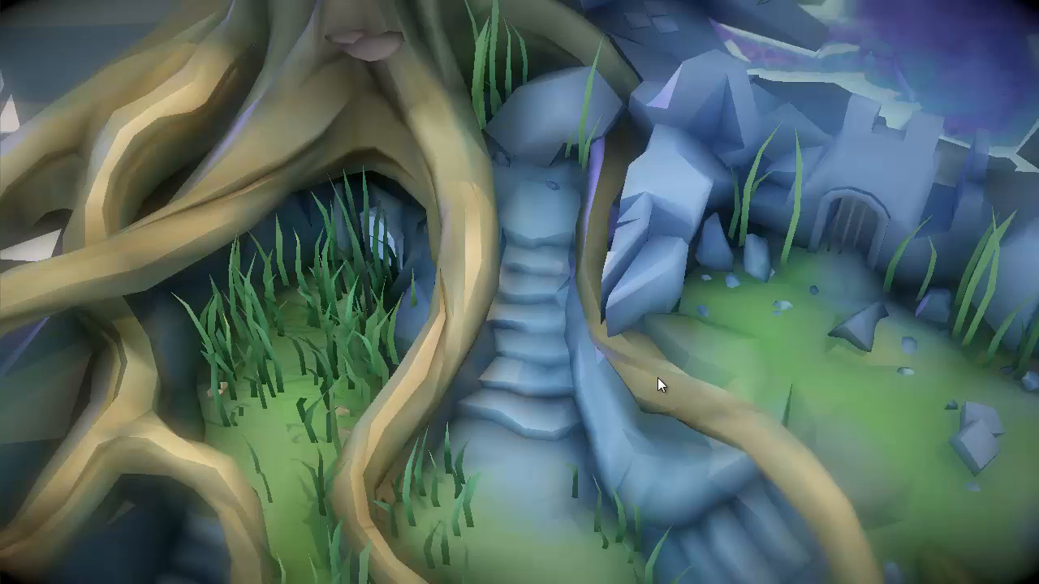
mouse_move(225, 185)
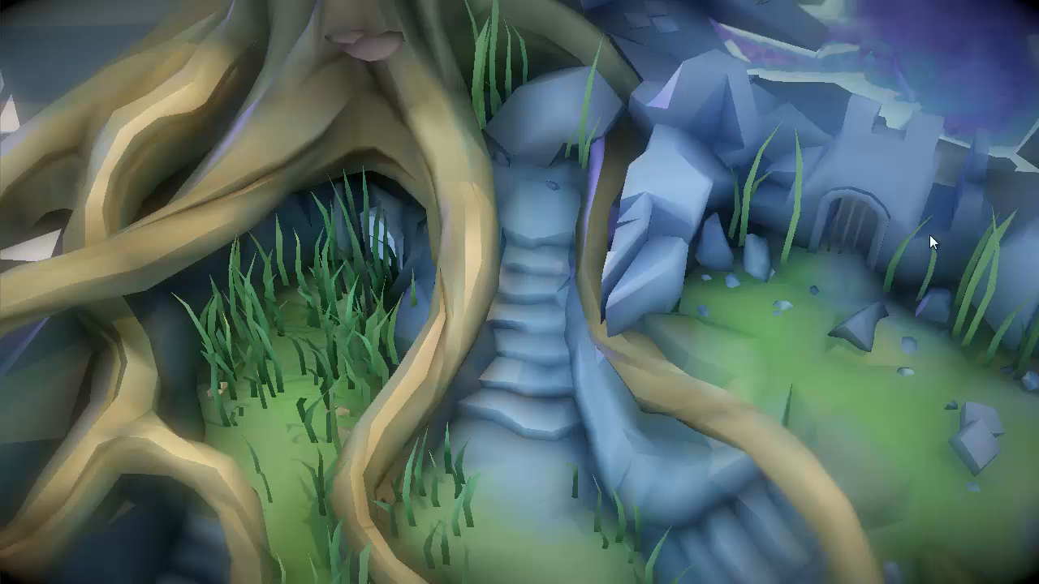
mouse_move(849, 254)
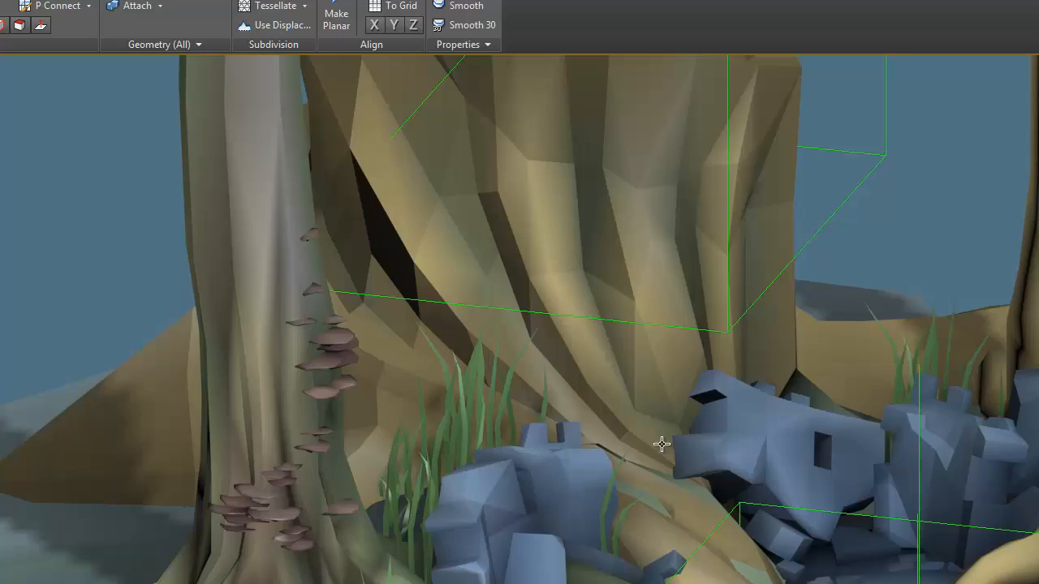
- Zoom in on the tree_00 trunk and view its User Defined object properties
left_click_drag(661, 444, 548, 427)
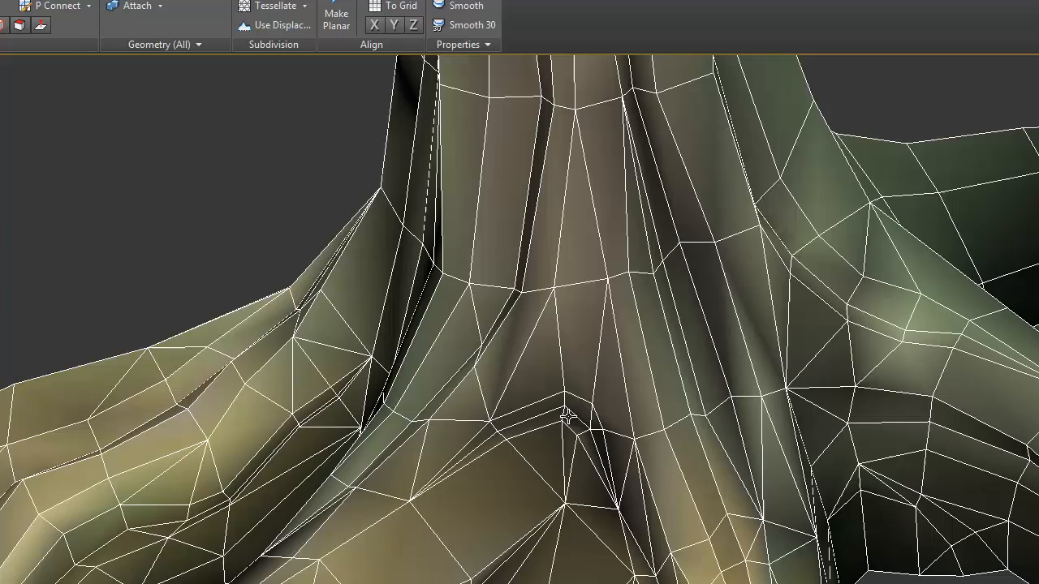
right_click(568, 414)
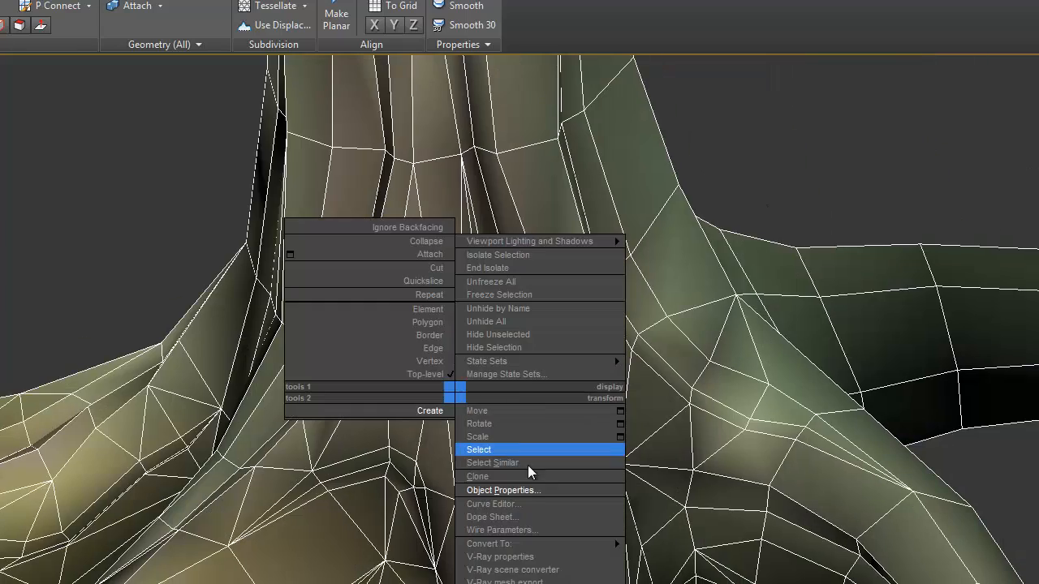
left_click(503, 491)
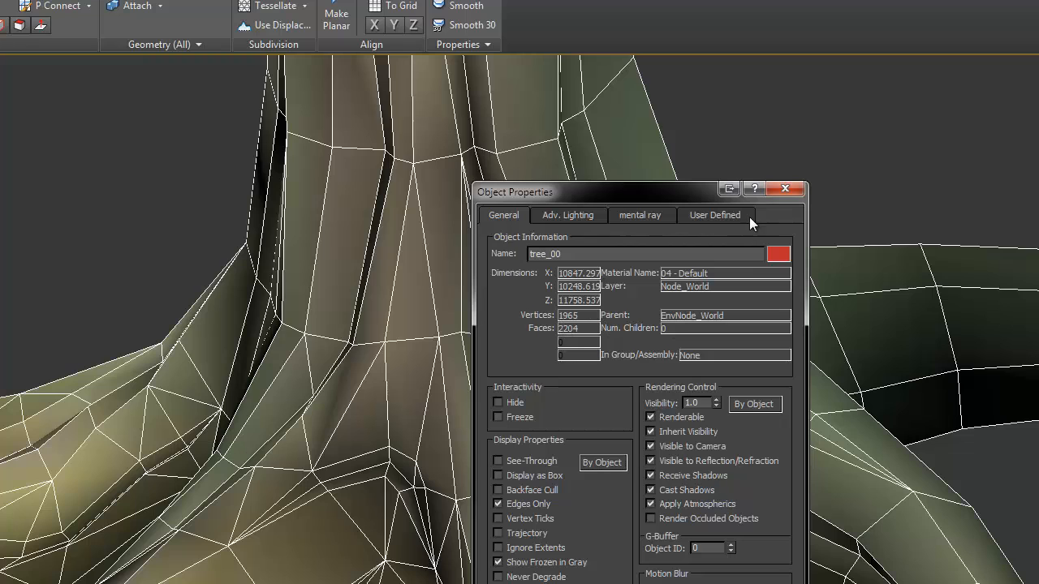
left_click(785, 188)
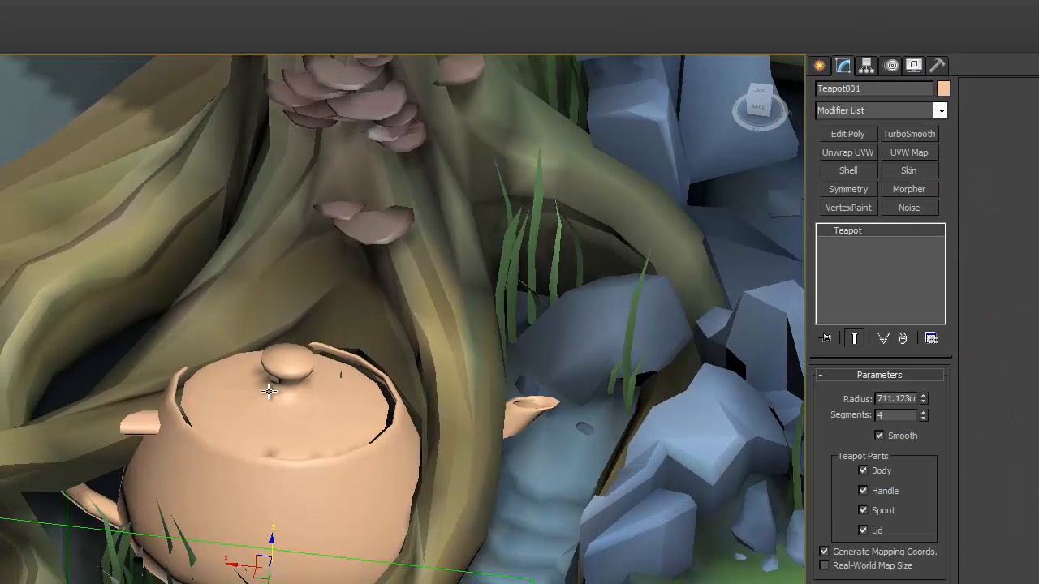
- Add a VertexPaint modifier, select all teapot vertices and fill them with blue
left_click(848, 207)
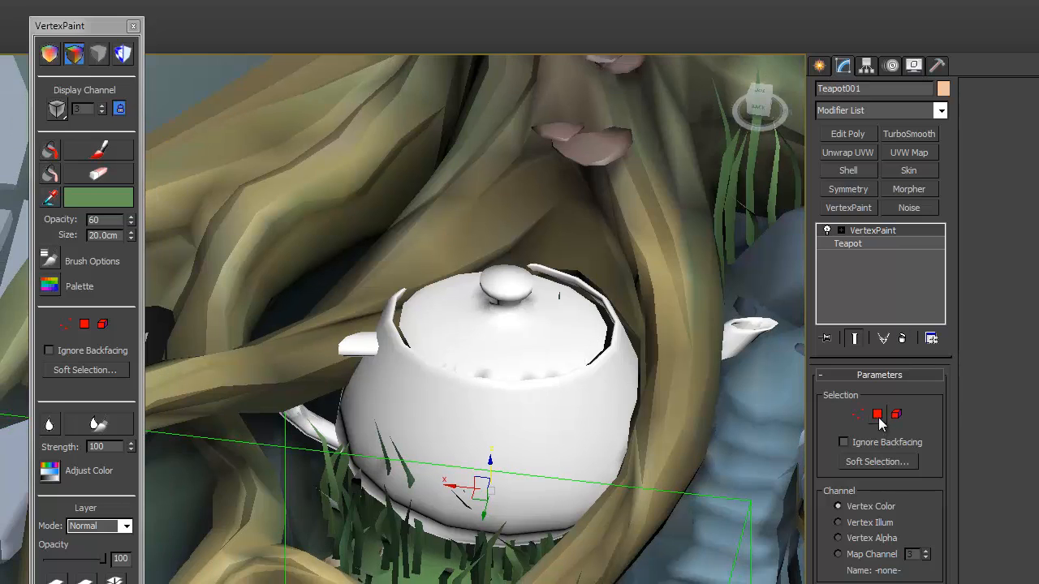
left_click(858, 415)
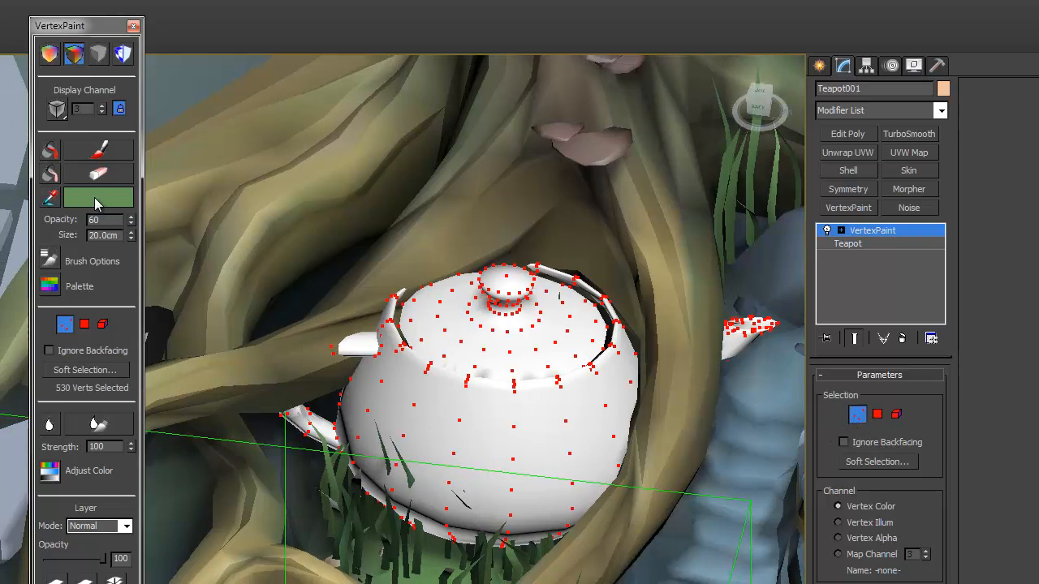
left_click(98, 196)
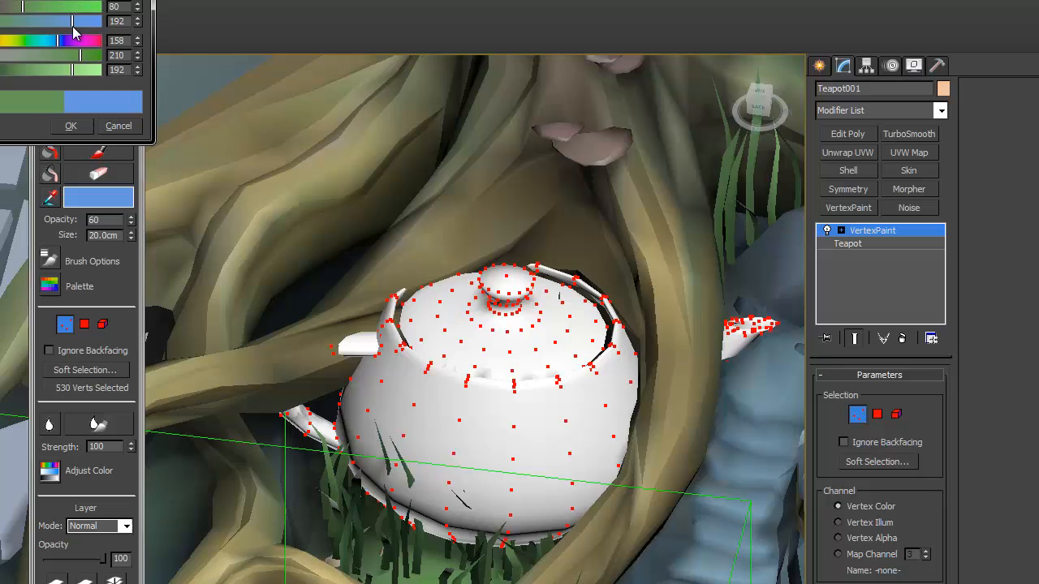
left_click(71, 126)
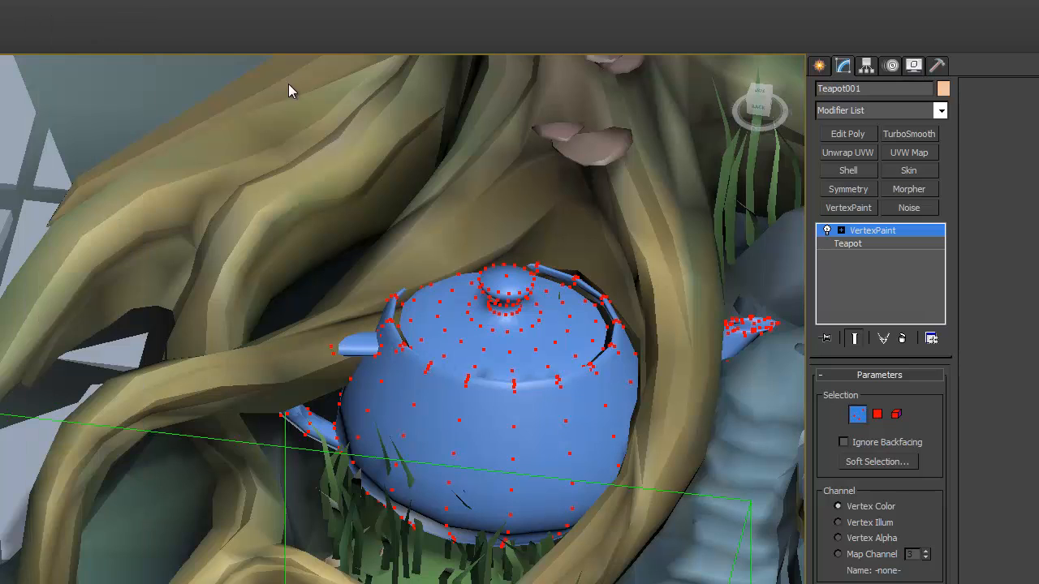
mouse_move(769, 337)
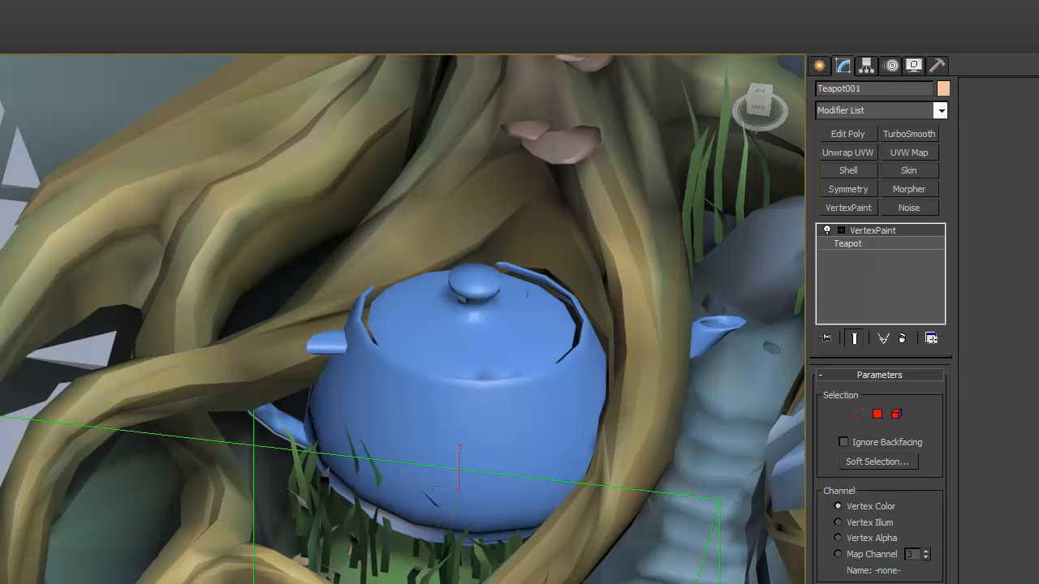
- Reset and run radiosity, then Assign Vertex Colors with Lighting Only to the teapot
left_click(891, 66)
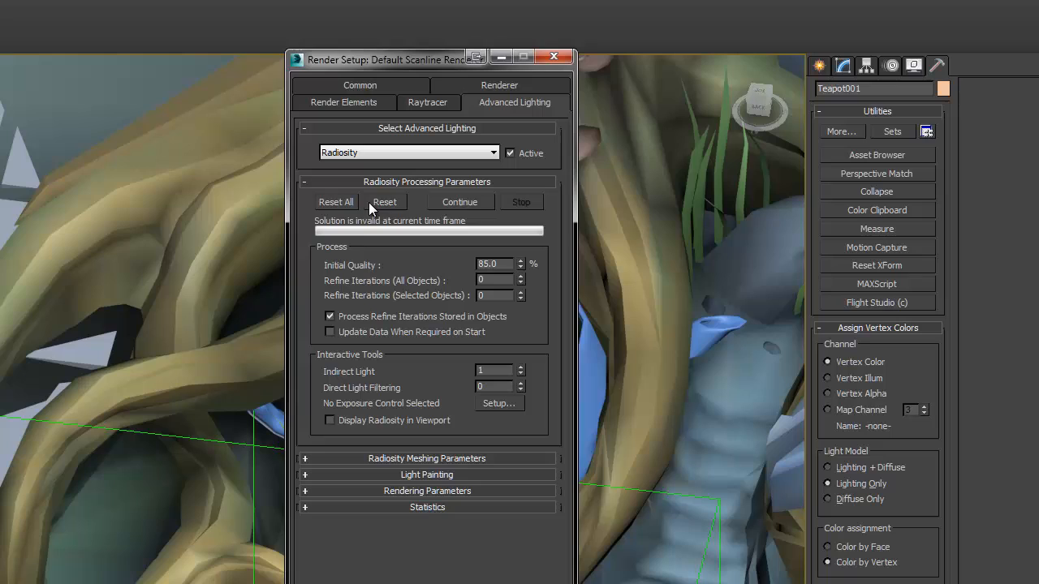
left_click(461, 202)
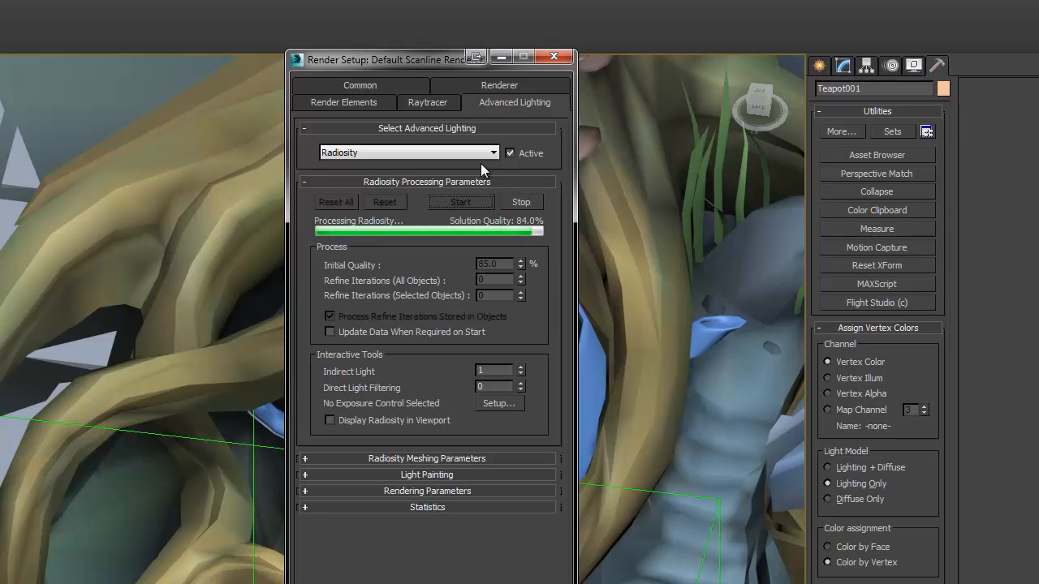
left_click(554, 56)
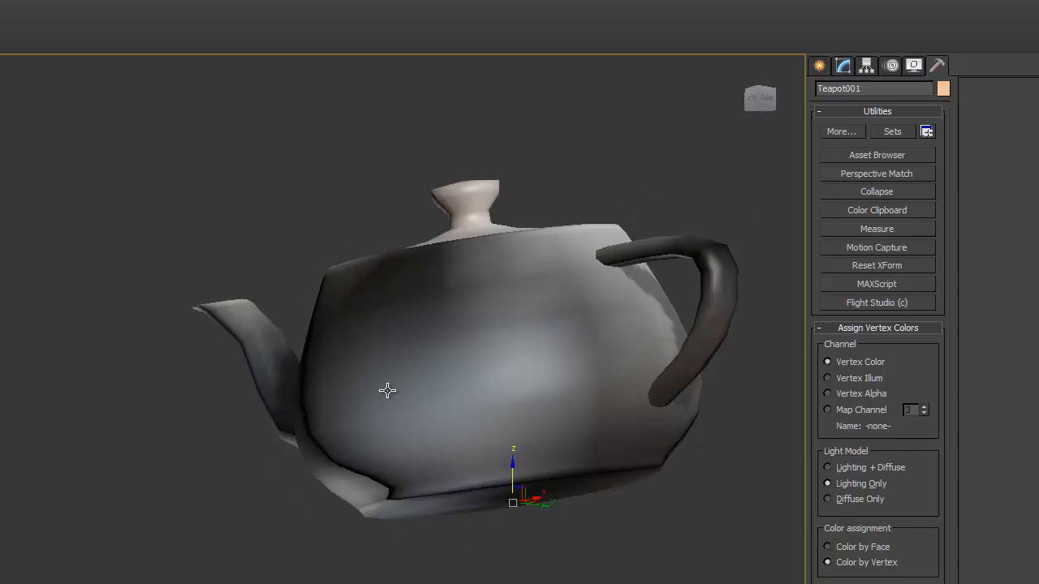
left_click_drag(387, 390, 445, 351)
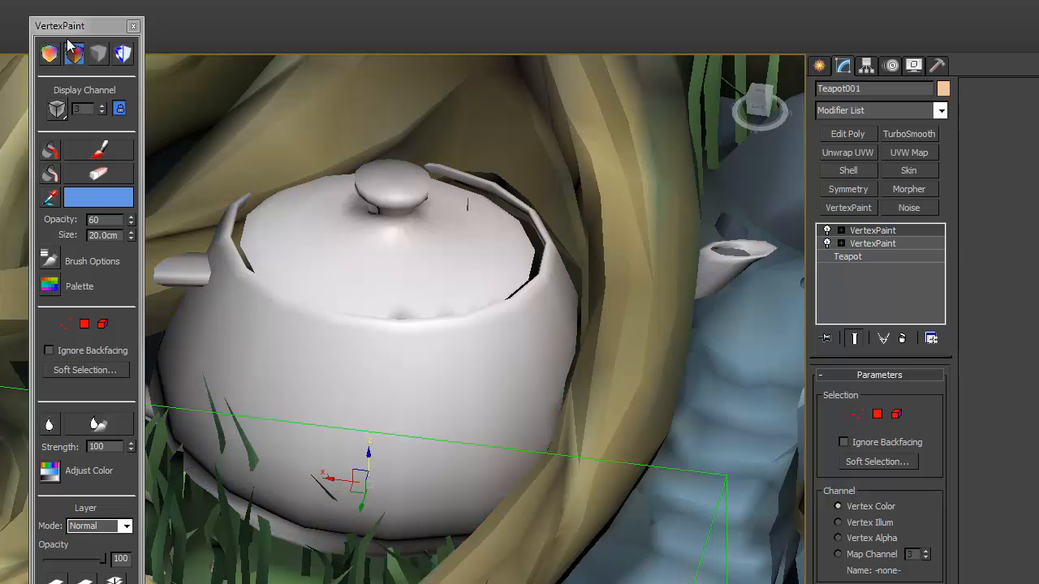
- Change the blue layer's blend mode from Normal to Multiply, then to Overlay
left_click(117, 513)
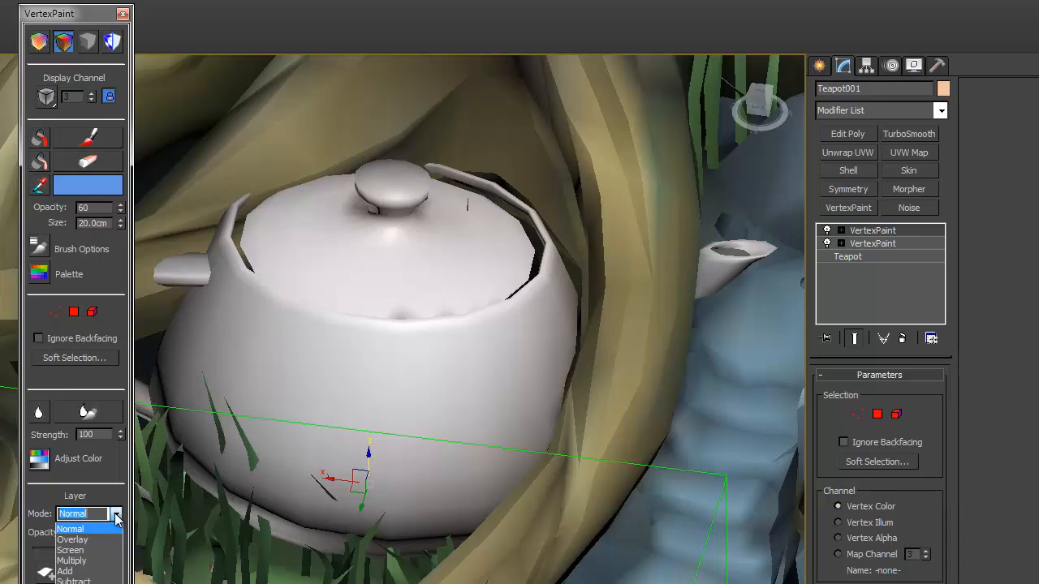
left_click(72, 561)
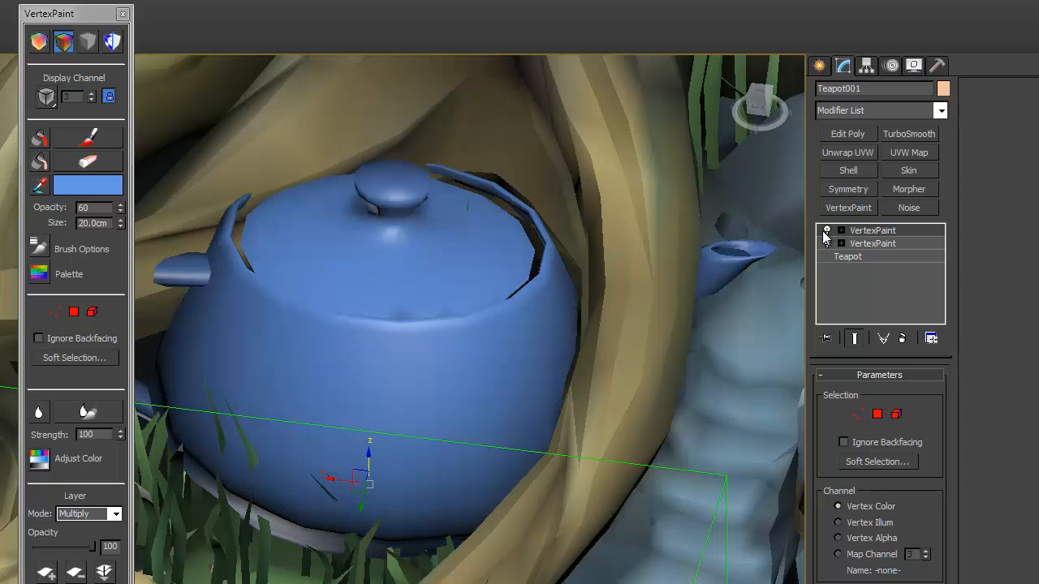
left_click(87, 514)
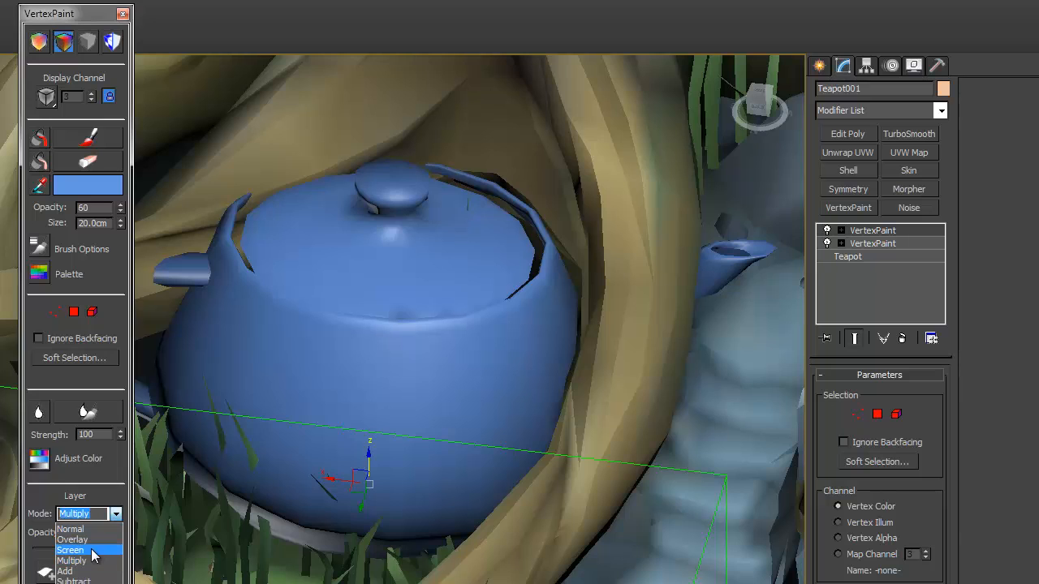
left_click(72, 540)
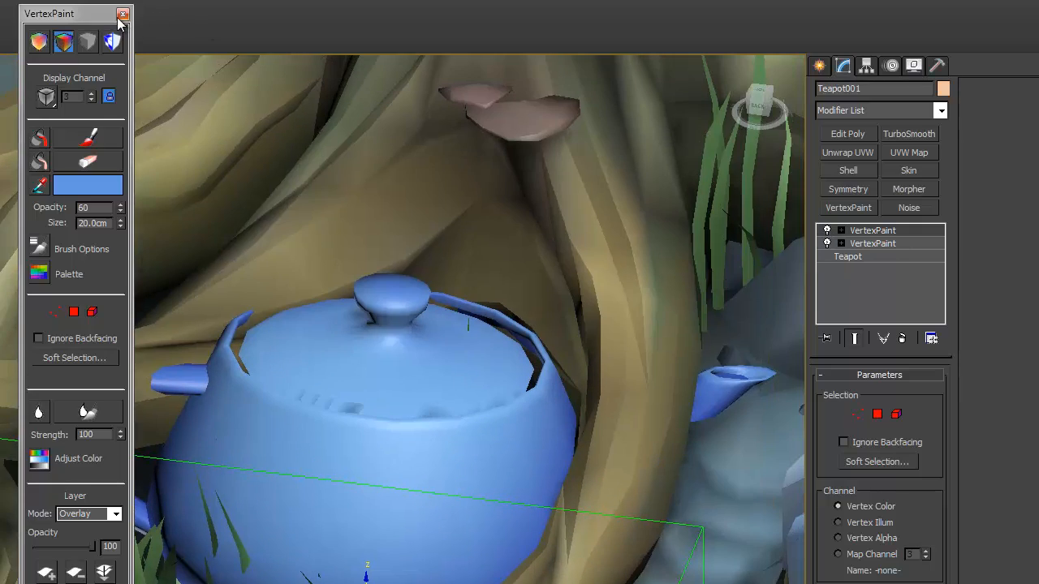
- Close the VertexPaint floater
left_click(122, 15)
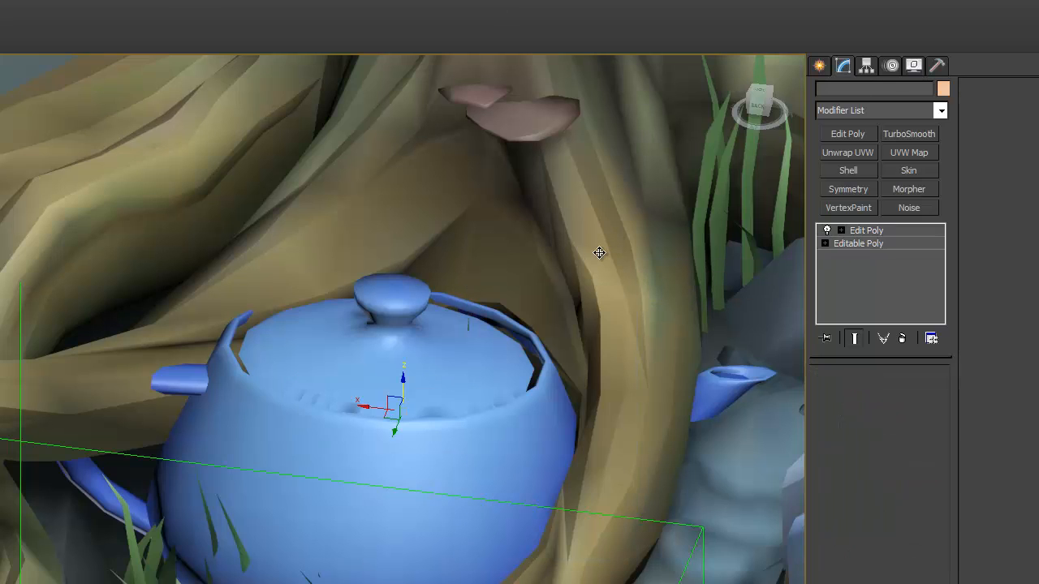
- Open tree_00's Object Properties from its right-click menu to see user-defined data
right_click(599, 252)
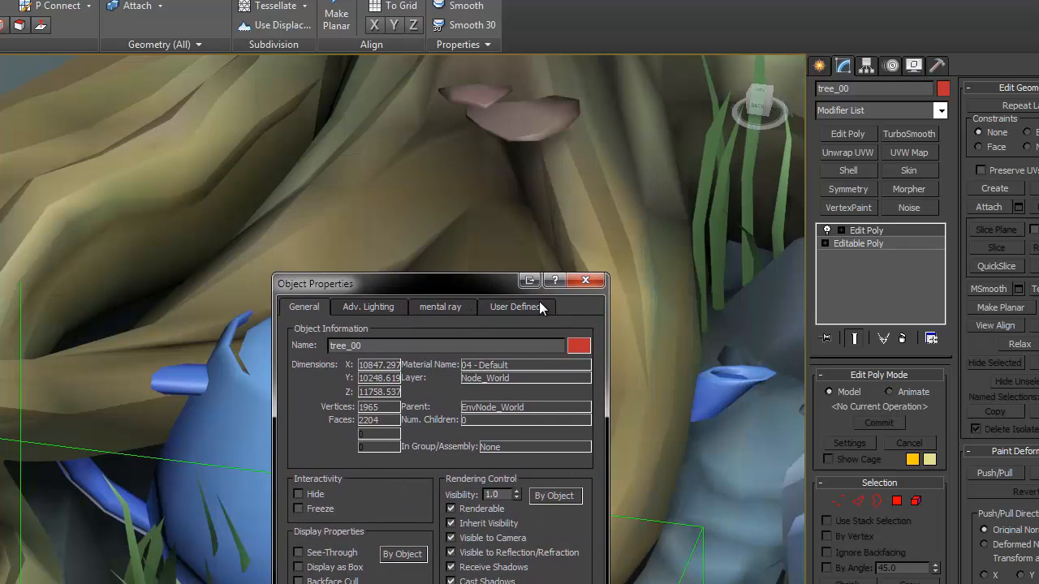
left_click(515, 307)
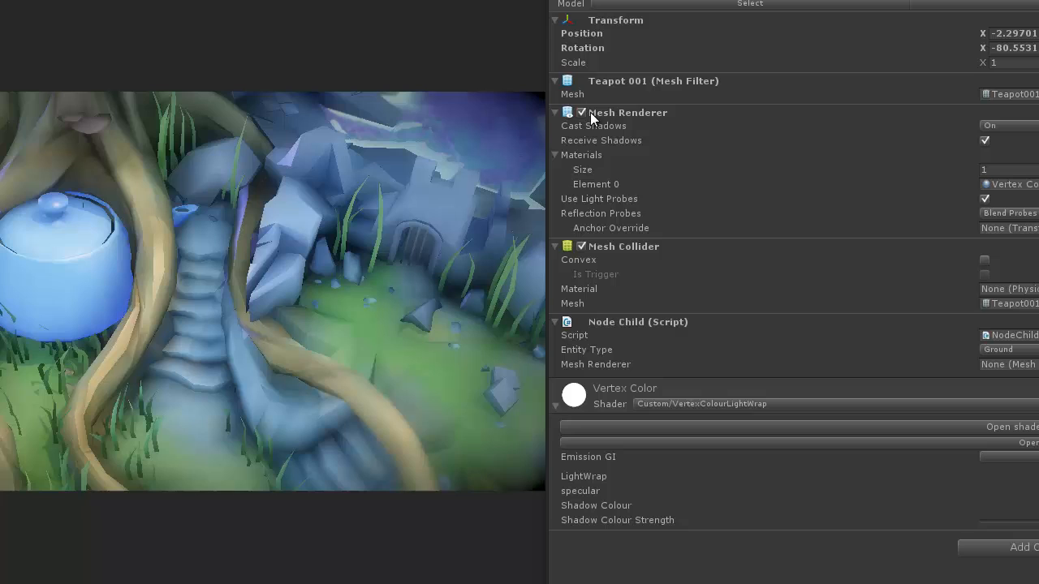
mouse_move(591, 260)
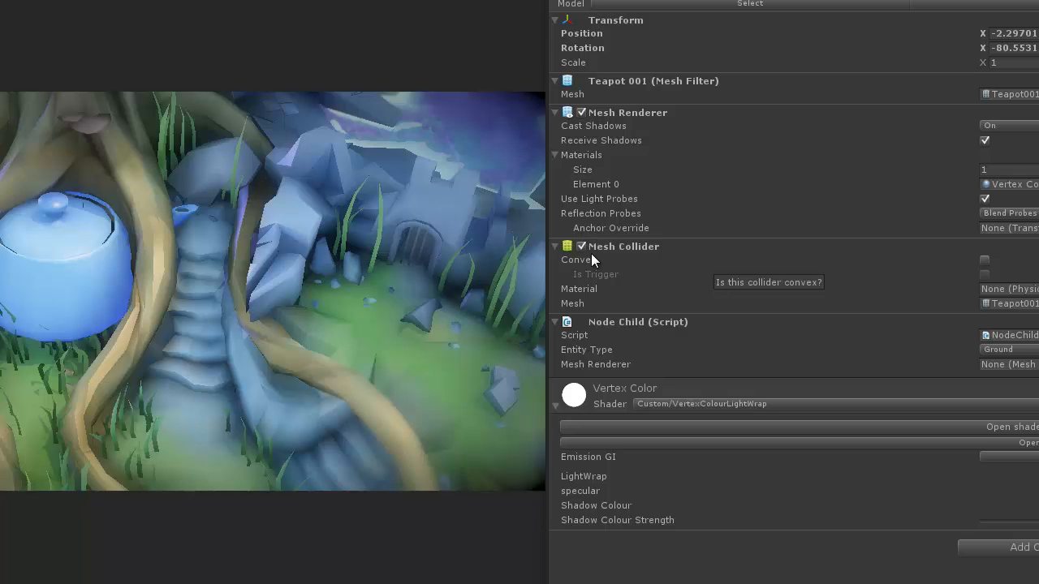
mouse_move(763, 345)
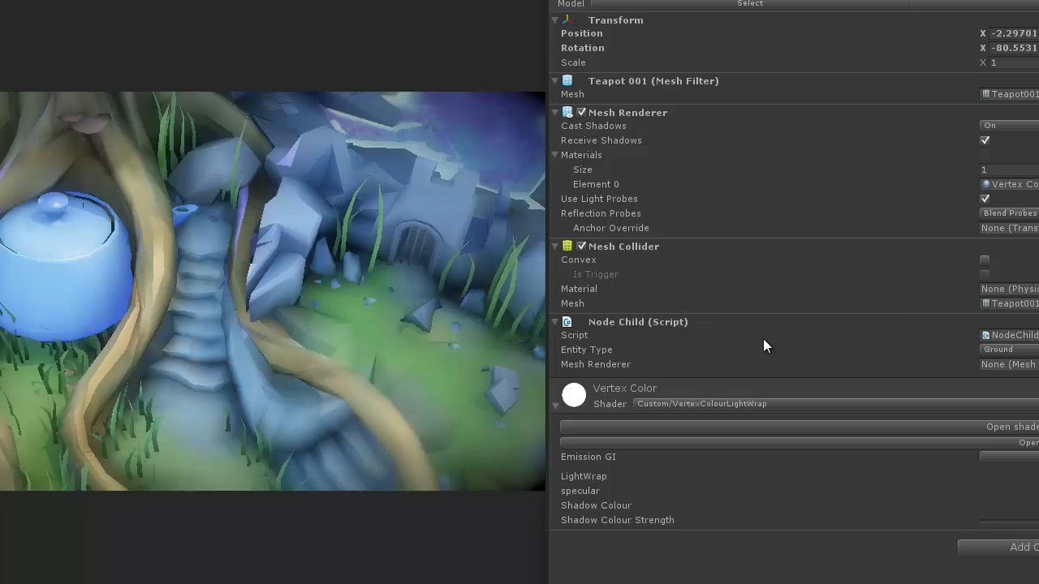
mouse_move(613, 71)
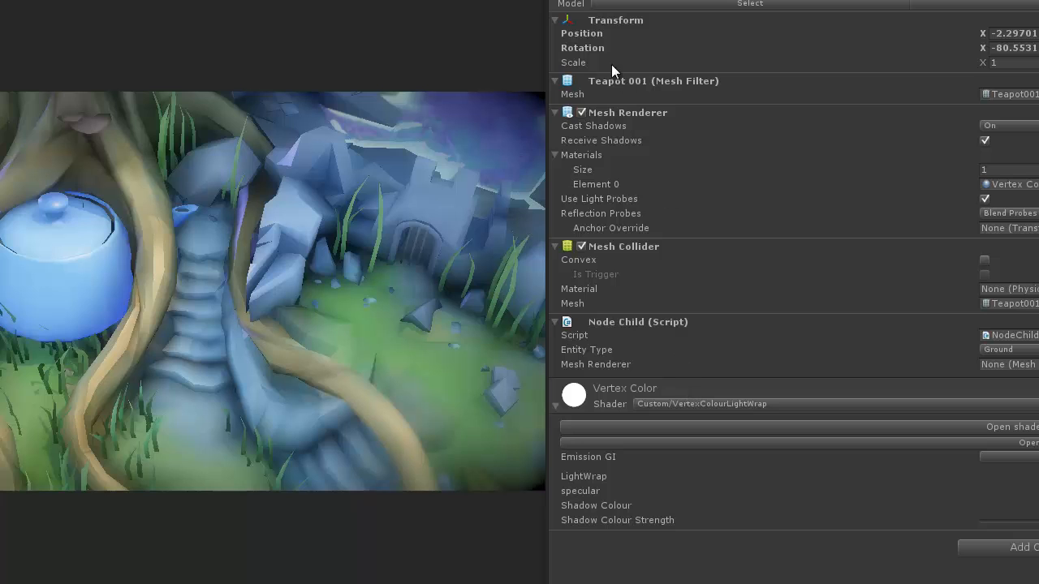
mouse_move(554, 133)
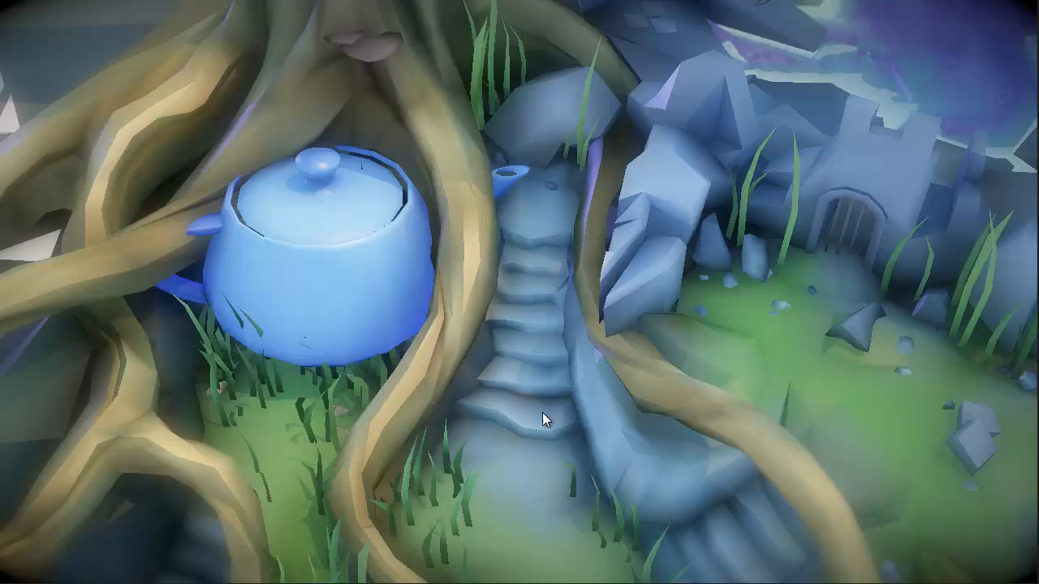
mouse_move(654, 345)
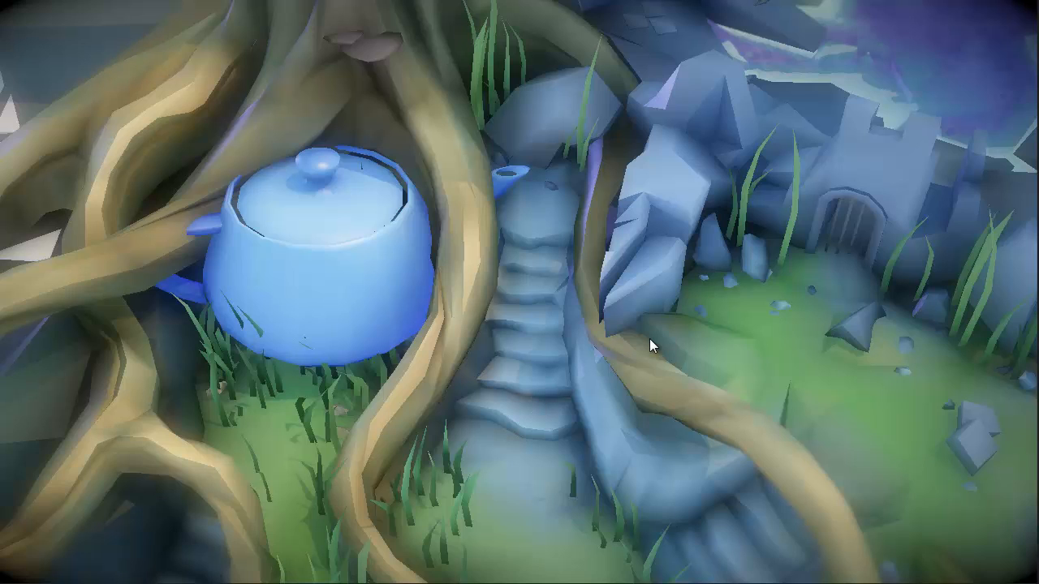
mouse_move(656, 345)
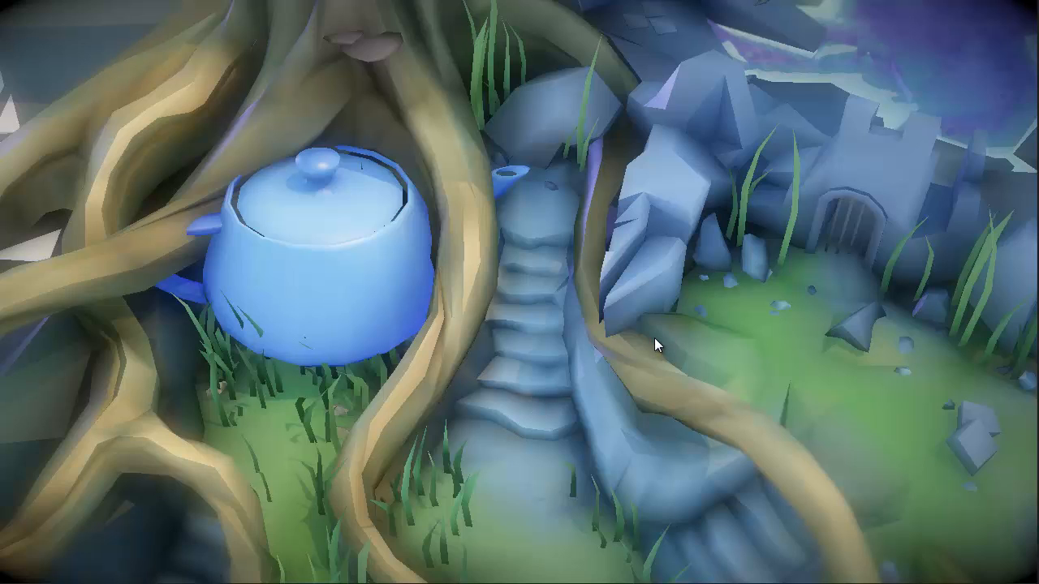